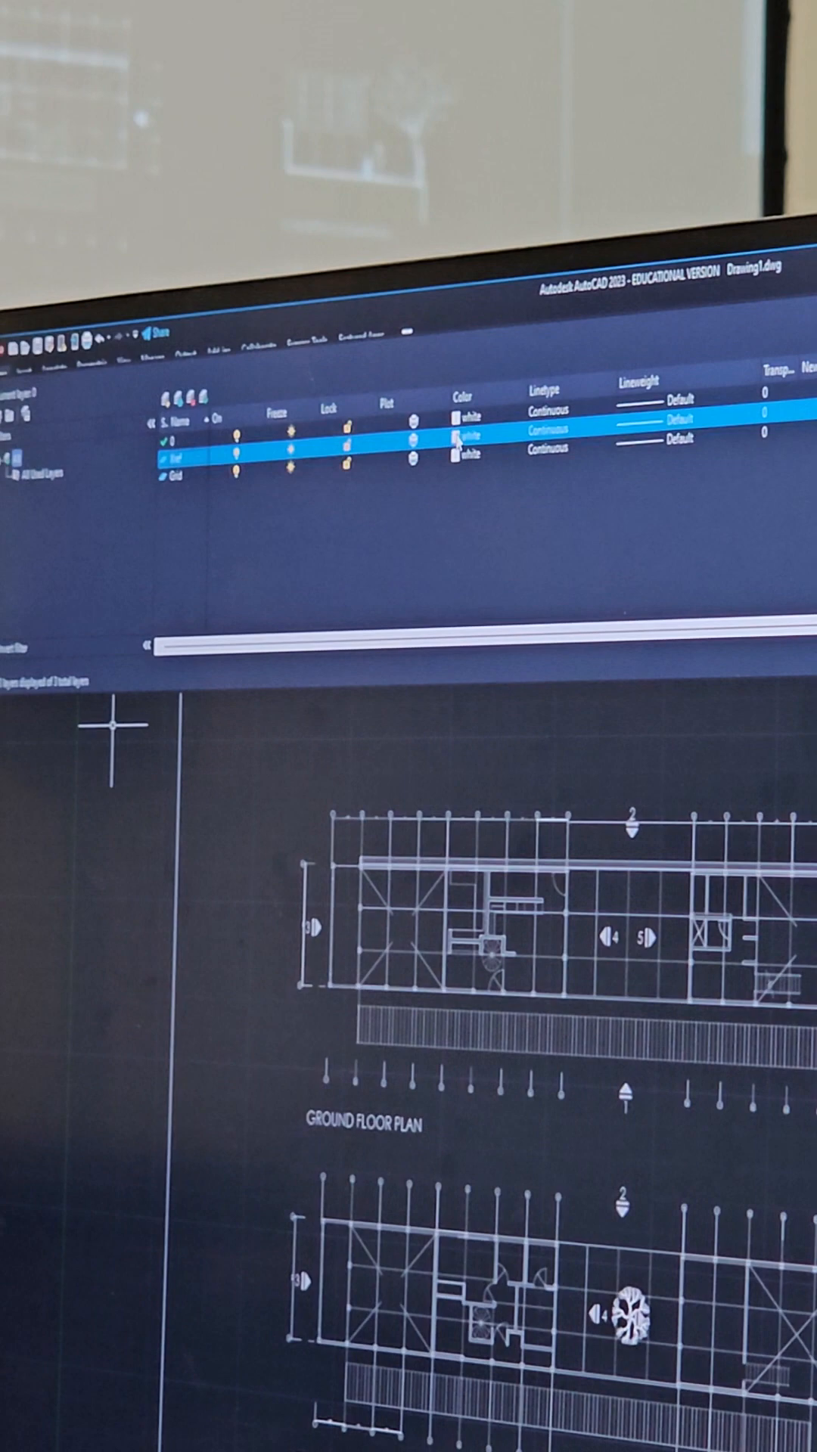
Work on the floor plan, scrolling the view down while tracing the grid lines
{"action": "left_click", "coordinate": [458, 456]}
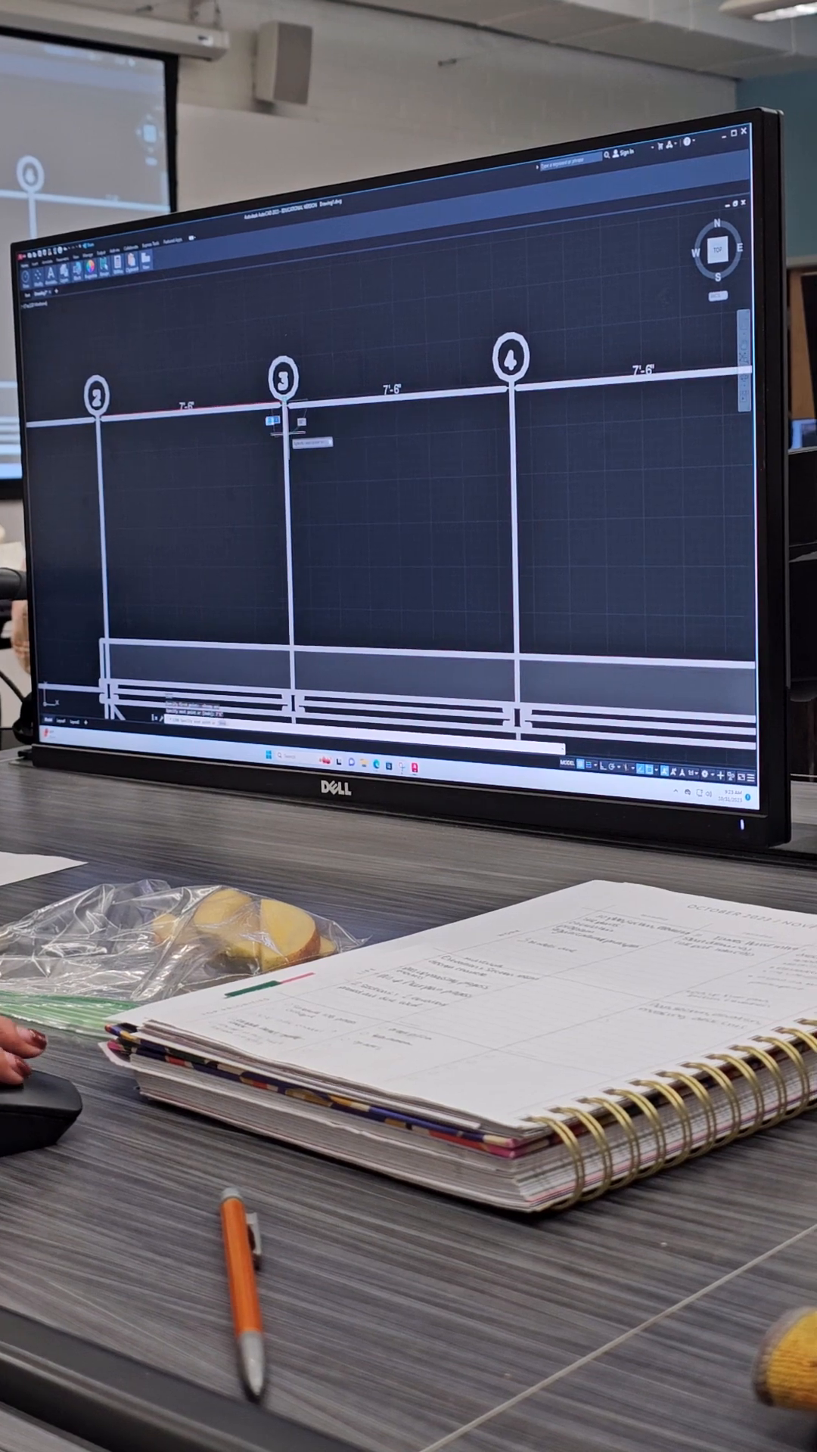
{"action": "scroll", "scroll_direction": "down", "scroll_amount": 3}
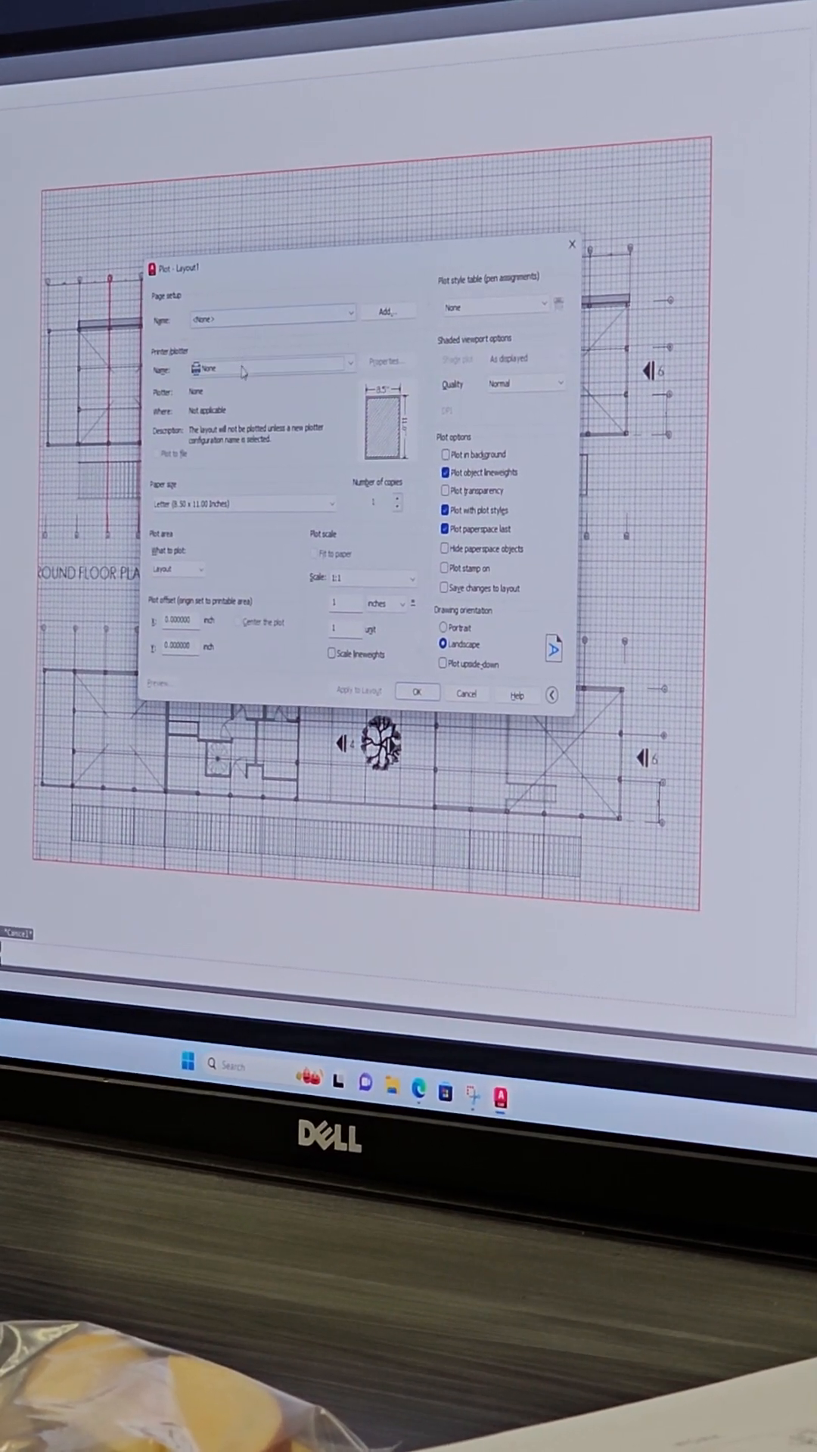
Pick the printer to send the test print of the floor plan to
{"action": "left_click", "coordinate": [278, 362]}
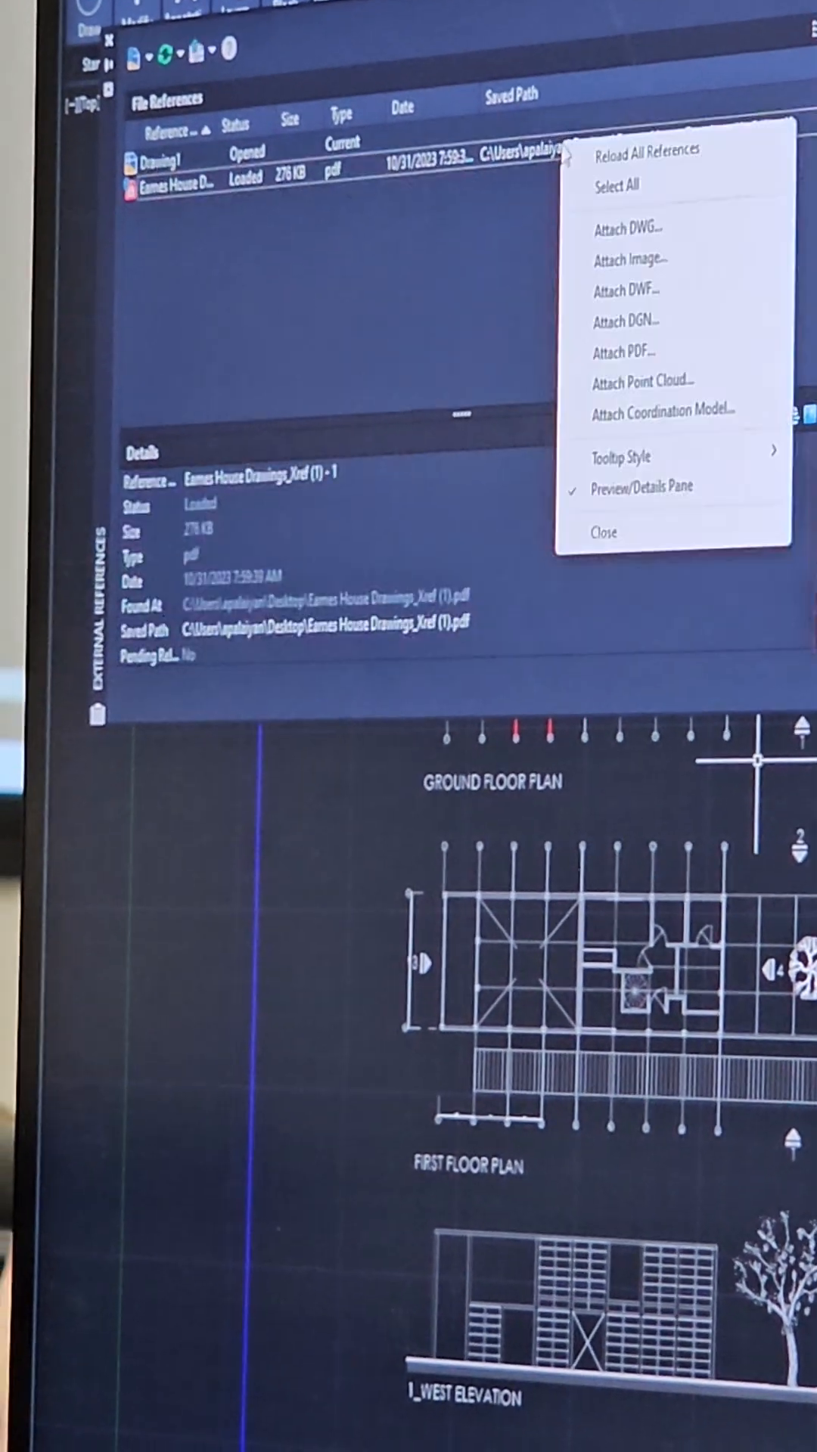
Show the Eames House Drawings PDF reference's Unload/Reload/Detach options without changing it
{"action": "left_click", "coordinate": [603, 532]}
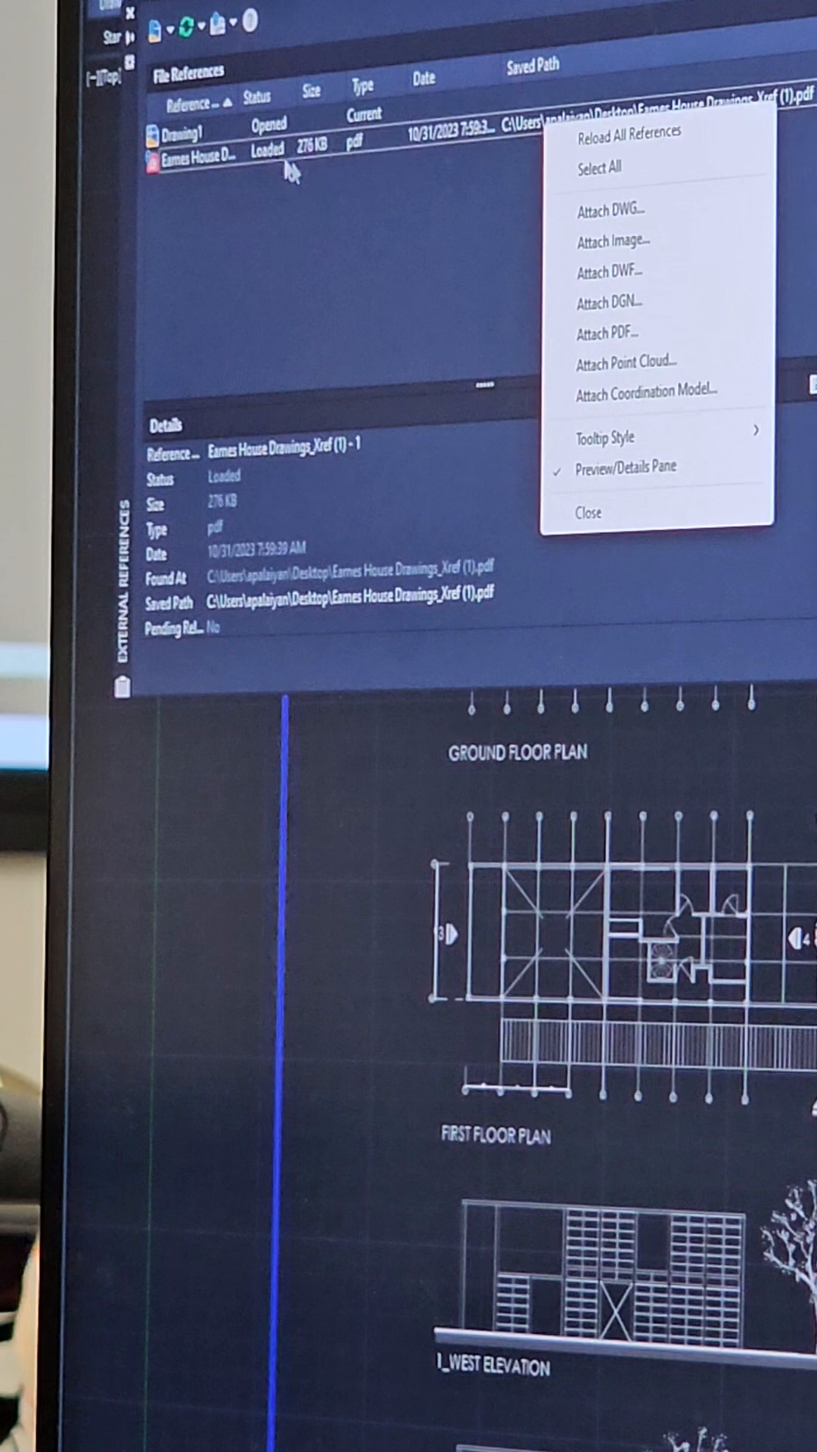
{"action": "right_click", "coordinate": [194, 186]}
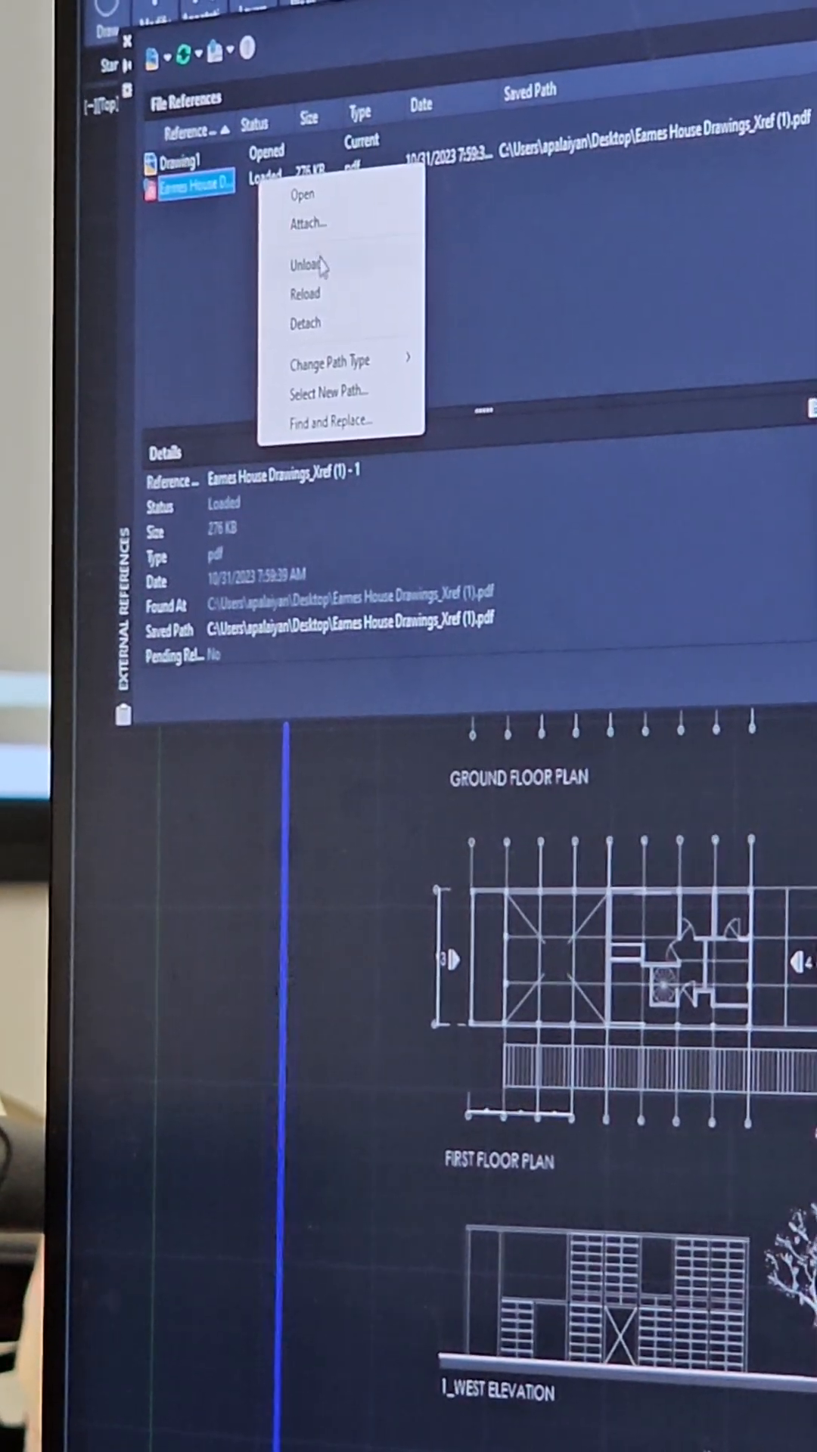
{"action": "left_click", "coordinate": [537, 319]}
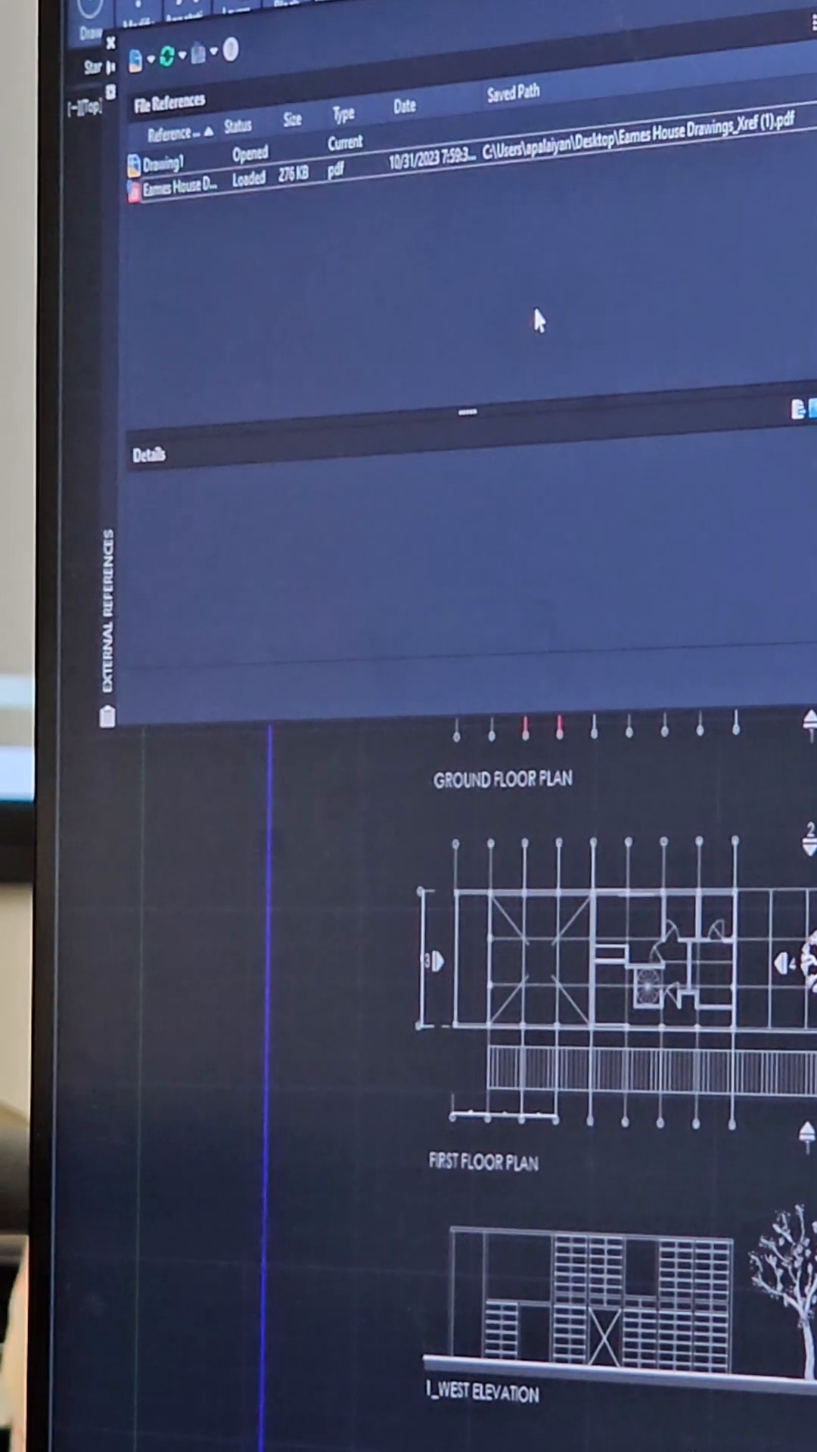